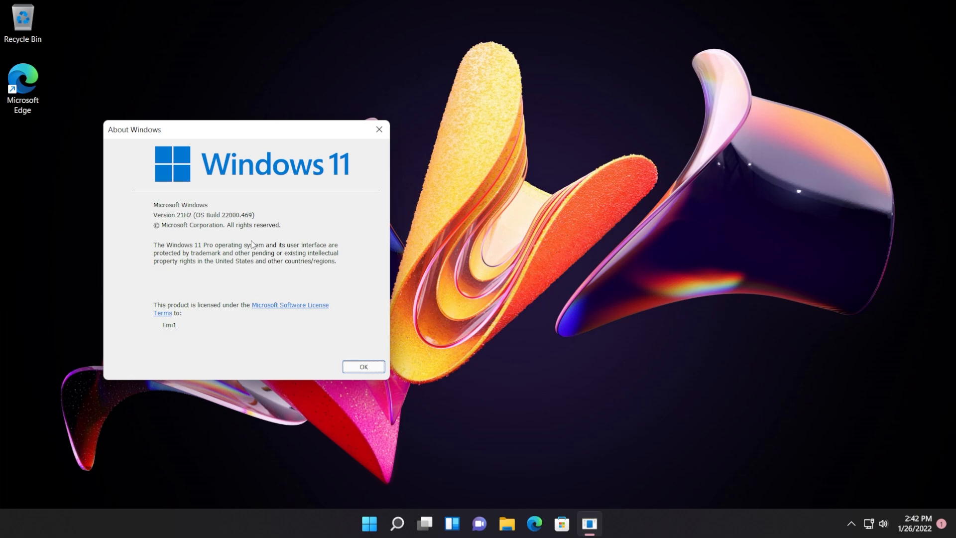
{"action": "mouse_move", "coordinate": [242, 238]}
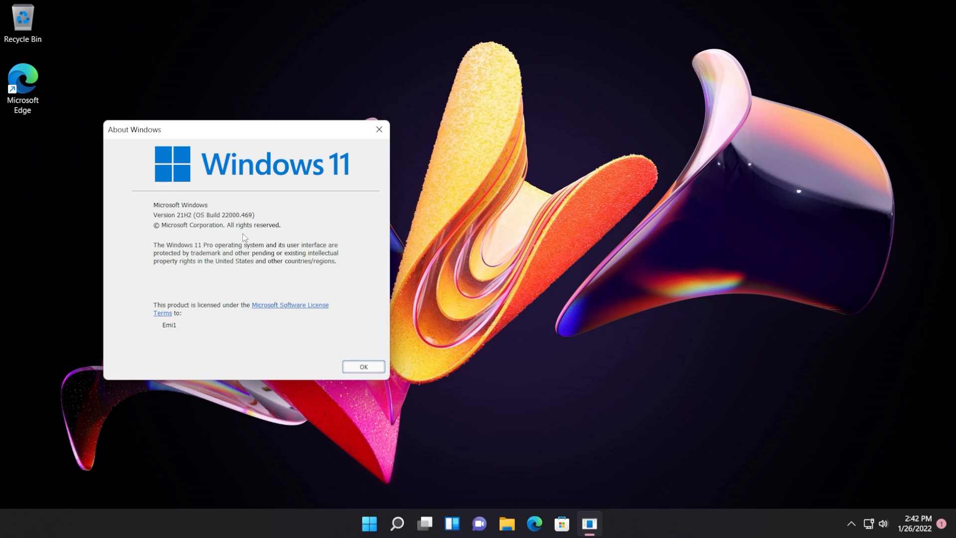
- Dismiss About Windows and show the Sound page with Speakers at volume 67
{"action": "left_click", "coordinate": [363, 367]}
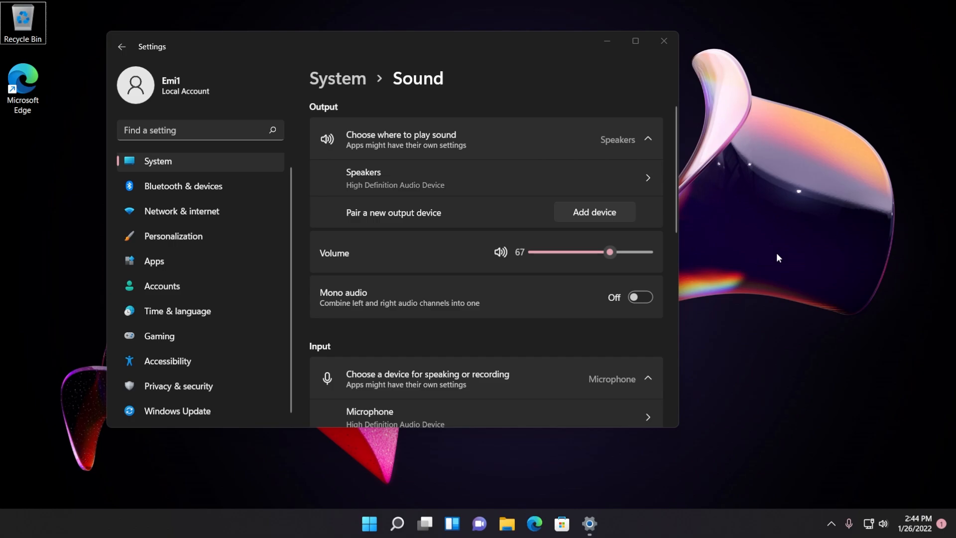
- Close the Settings window to return to the empty desktop
{"action": "left_click", "coordinate": [663, 41]}
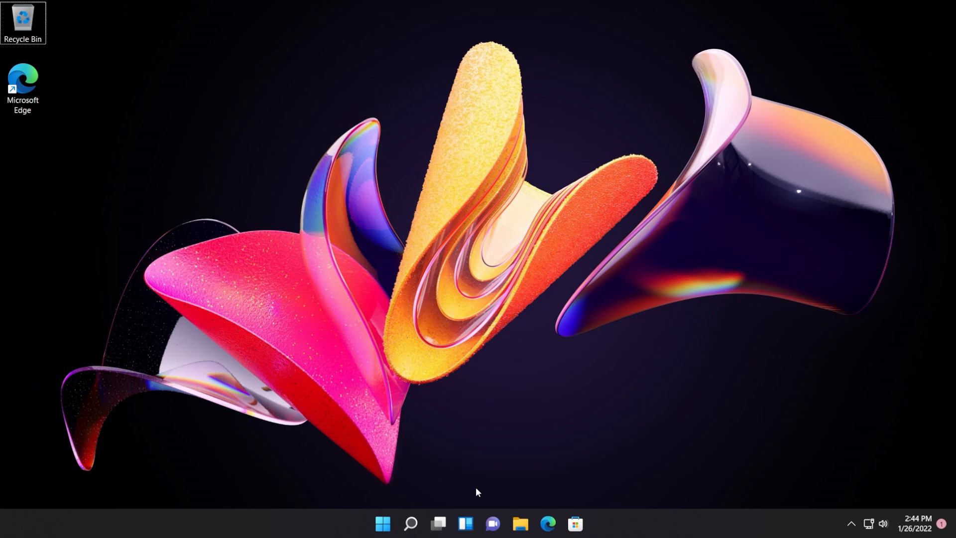
{"action": "mouse_move", "coordinate": [470, 503]}
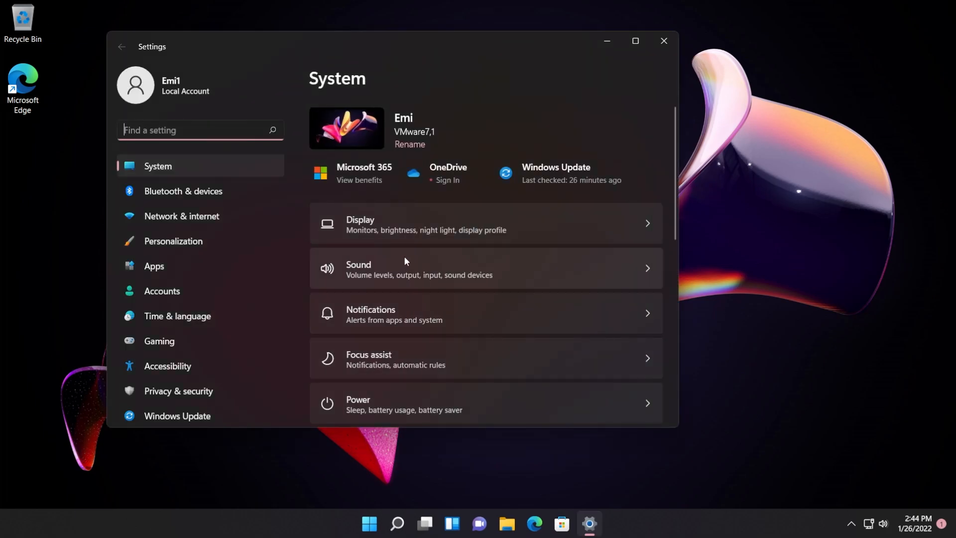
{"action": "mouse_move", "coordinate": [384, 273]}
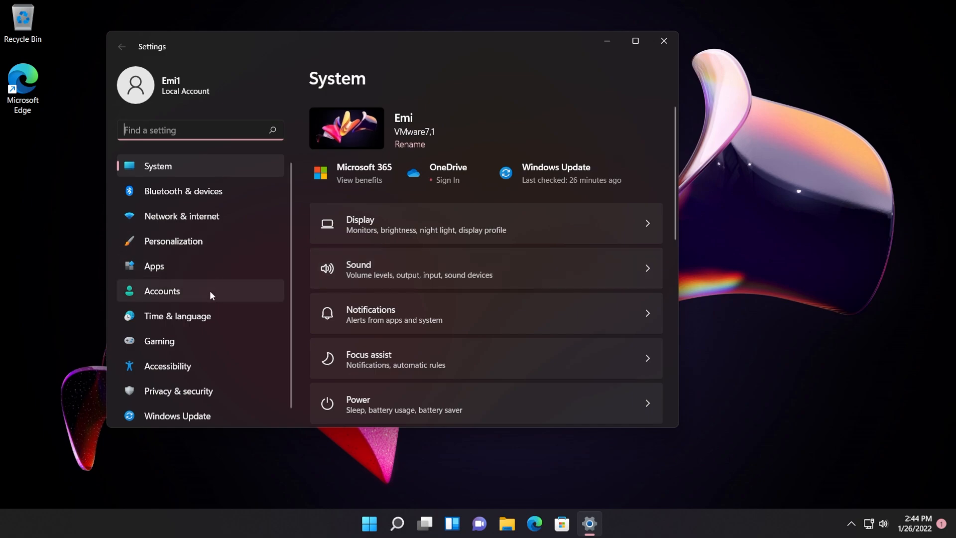
- Show the Accounts page for the local administrator account in Settings
{"action": "left_click", "coordinate": [162, 291]}
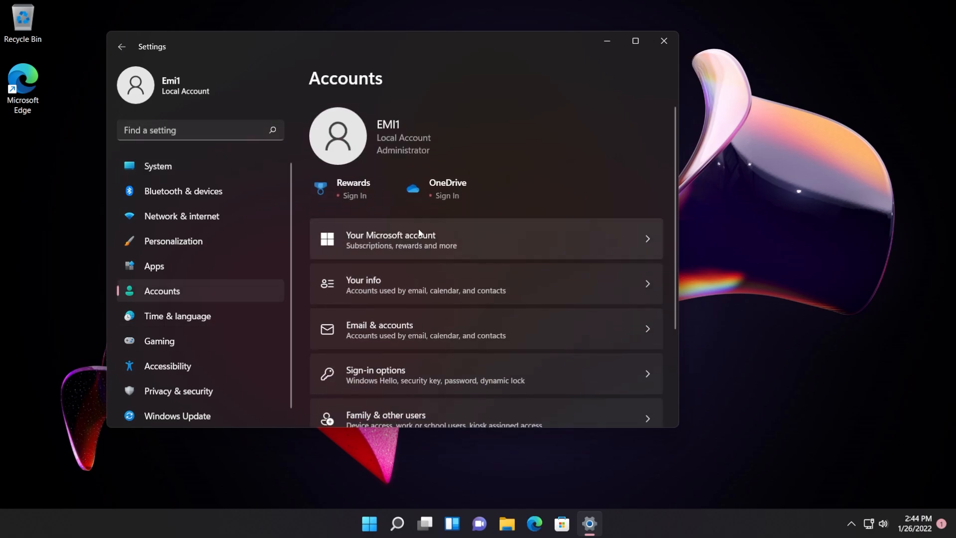
- Show the Your Microsoft account page with subscriptions, rewards and billing help
{"action": "left_click", "coordinate": [410, 240]}
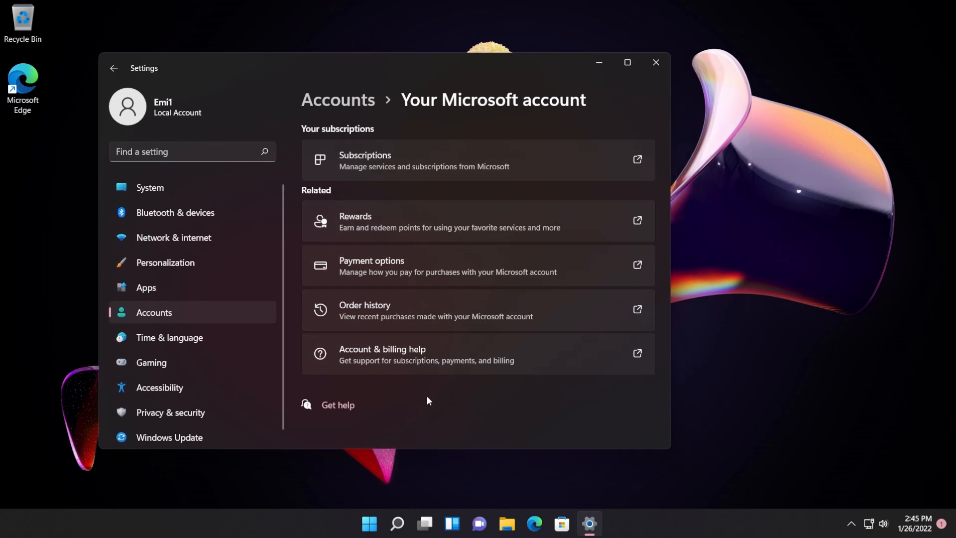
{"action": "mouse_move", "coordinate": [418, 180]}
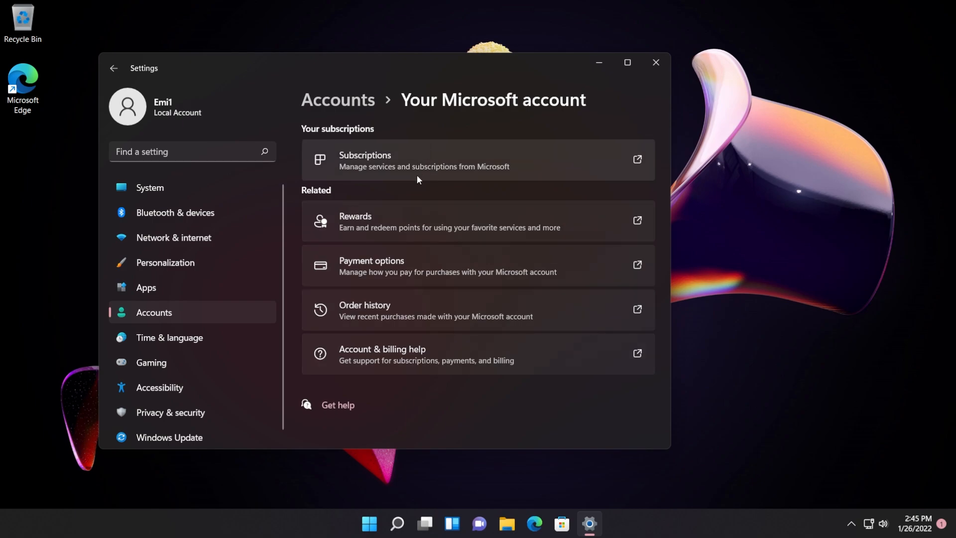
{"action": "mouse_move", "coordinate": [420, 122]}
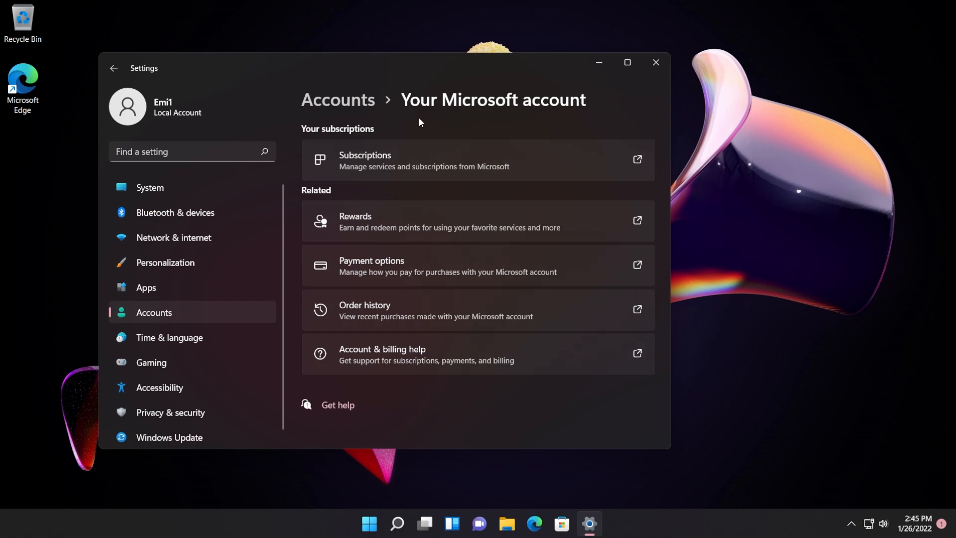
{"action": "mouse_move", "coordinate": [408, 383]}
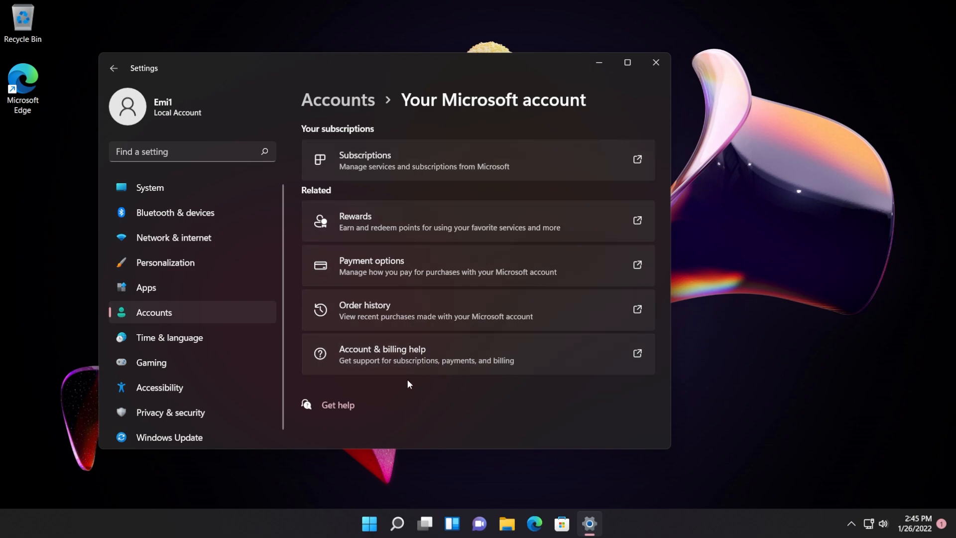
{"action": "mouse_move", "coordinate": [431, 393]}
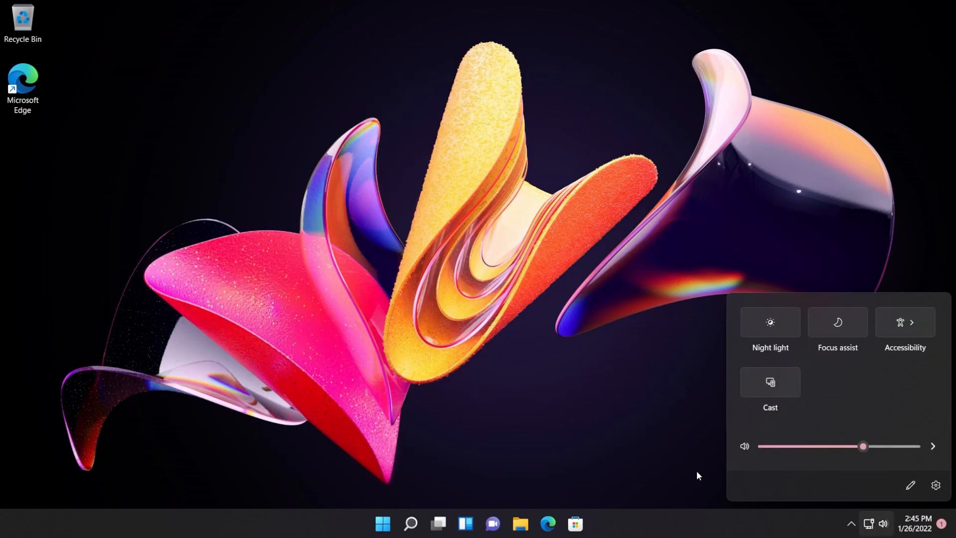
{"action": "mouse_move", "coordinate": [793, 474]}
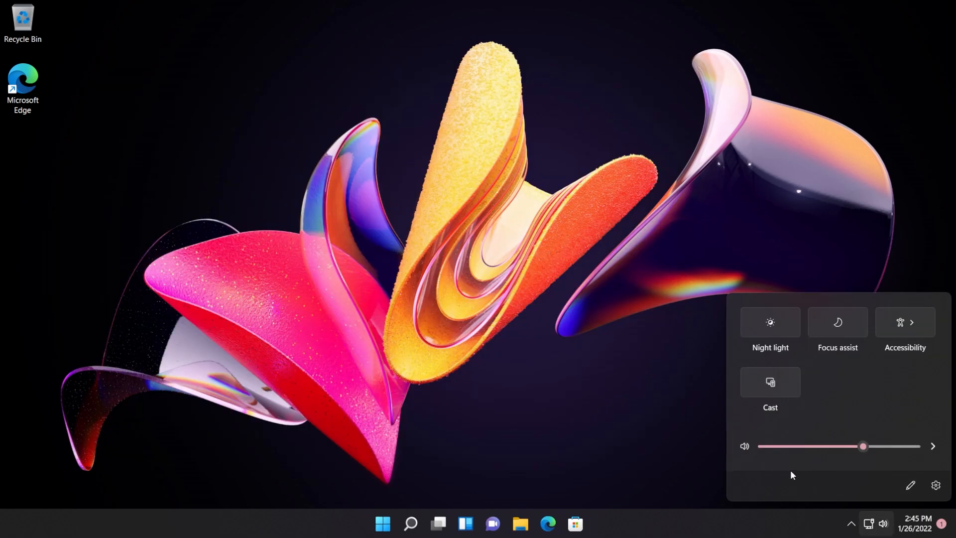
{"action": "mouse_move", "coordinate": [817, 485]}
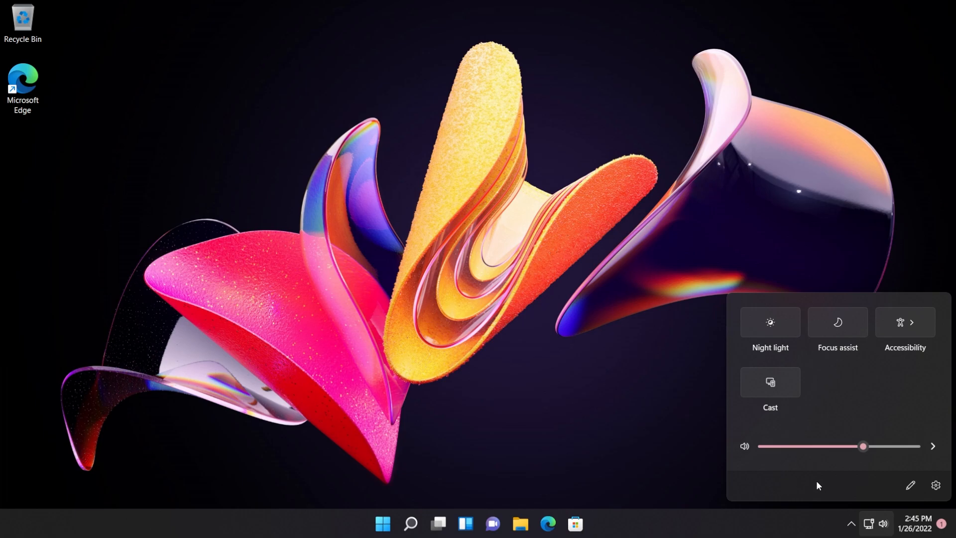
{"action": "mouse_move", "coordinate": [826, 482]}
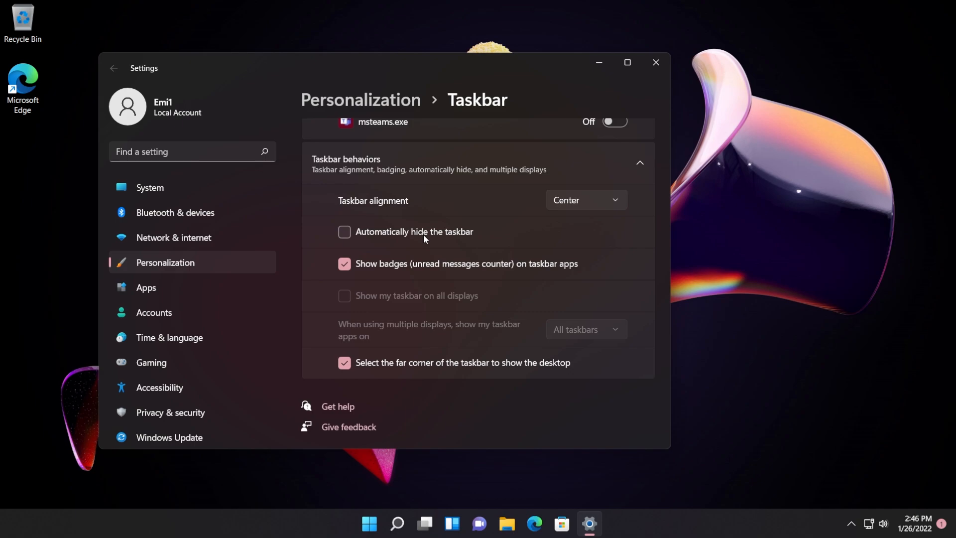
- Turn on 'Automatically hide the taskbar' and close Settings
{"action": "left_click", "coordinate": [344, 232]}
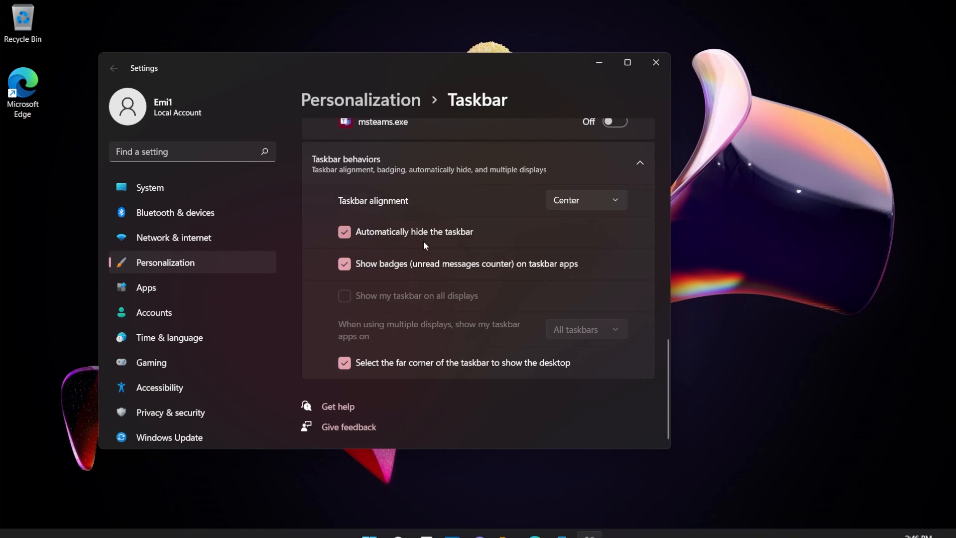
{"action": "left_click", "coordinate": [655, 62]}
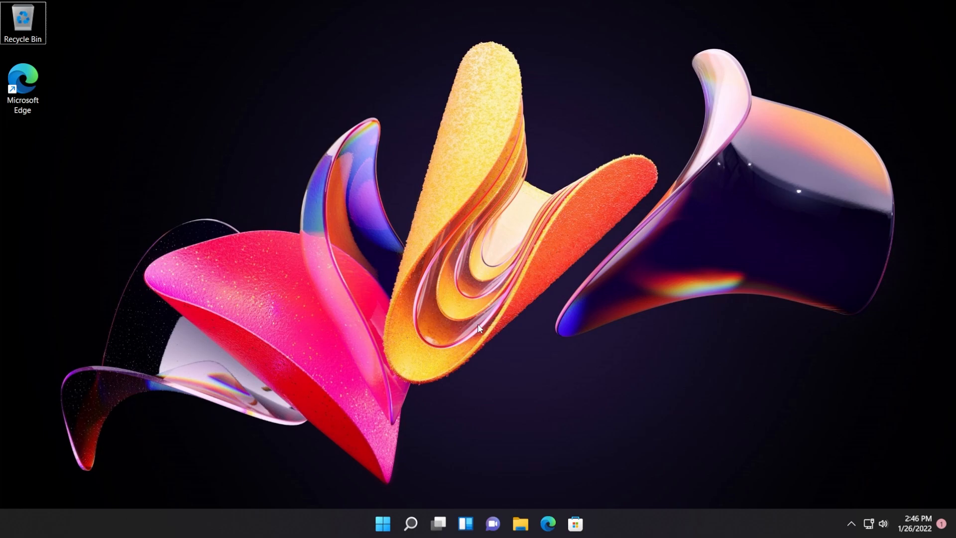
- Show the quick settings panel with the volume slider from the system tray
{"action": "left_click", "coordinate": [878, 522]}
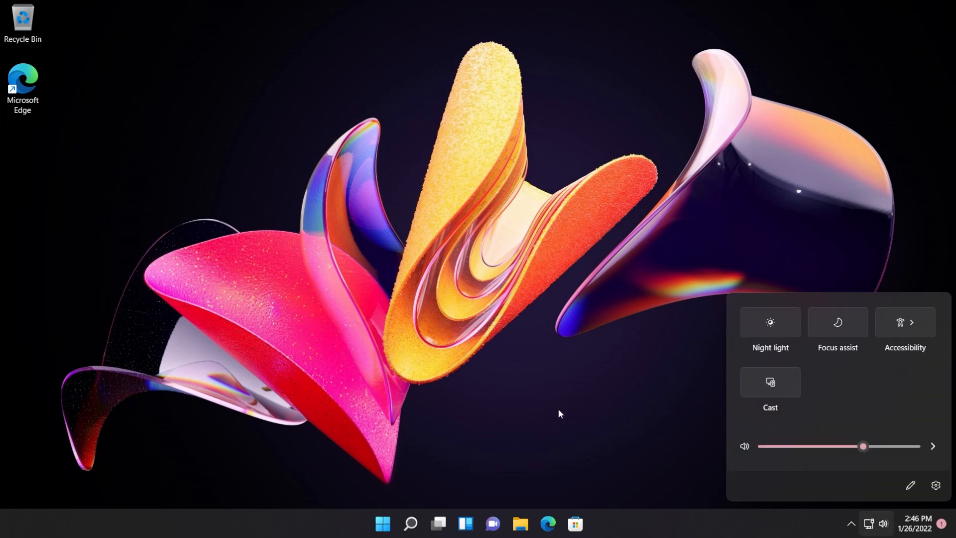